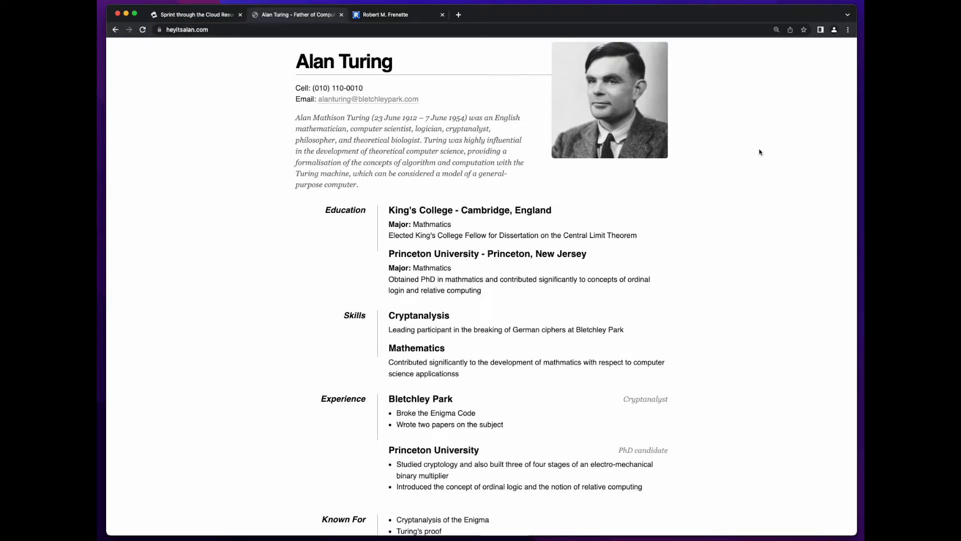
# Switch to the cumuluscycles.com resume and review its experience and education sections
pyautogui.scroll(-3)
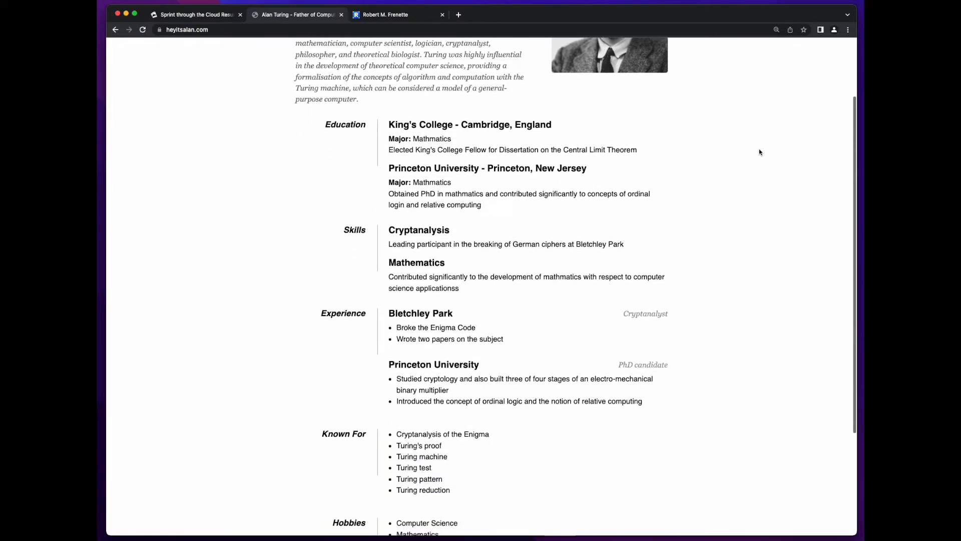
pyautogui.scroll(-3)
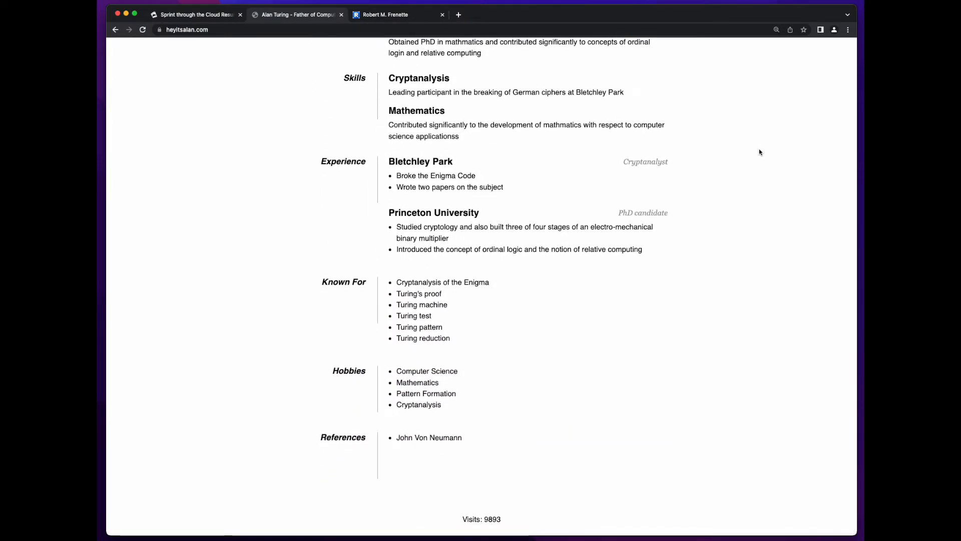
pyautogui.click(388, 14)
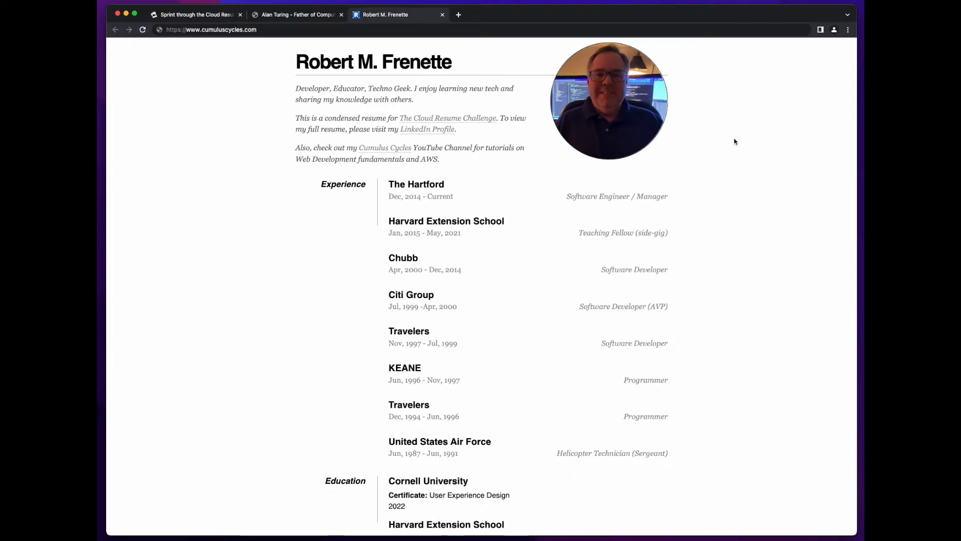
pyautogui.scroll(-3)
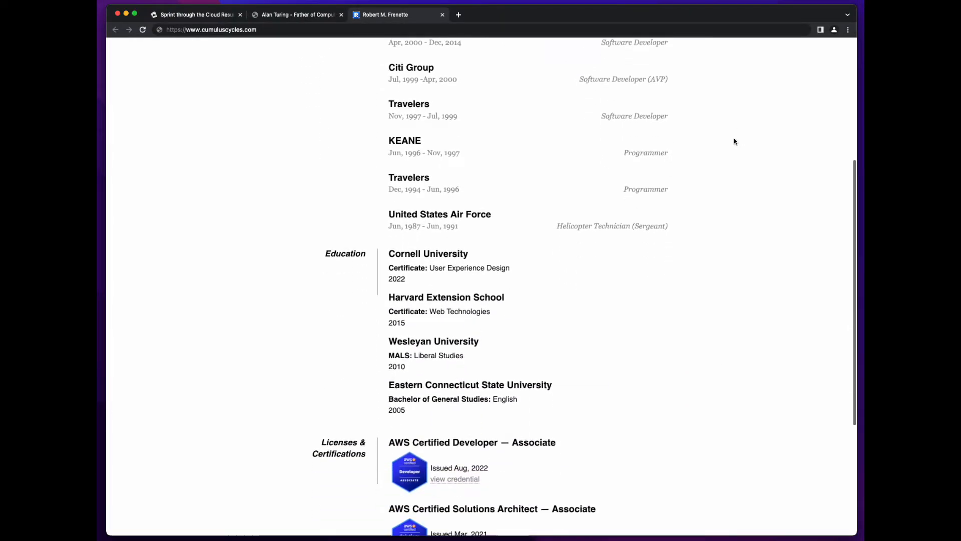
pyautogui.scroll(-3)
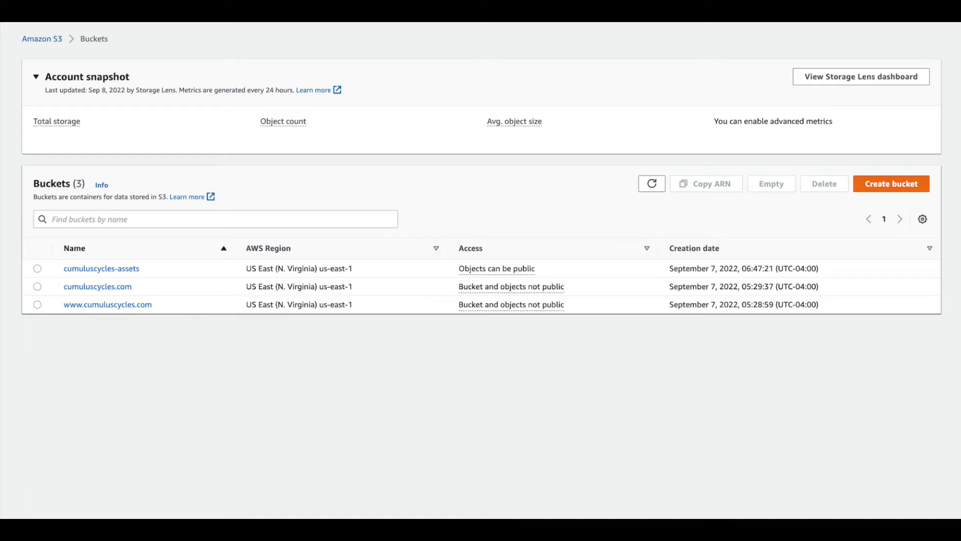
# Show the S3 Buckets page listing the three cumuluscycles.com buckets
pyautogui.click(474, 15)
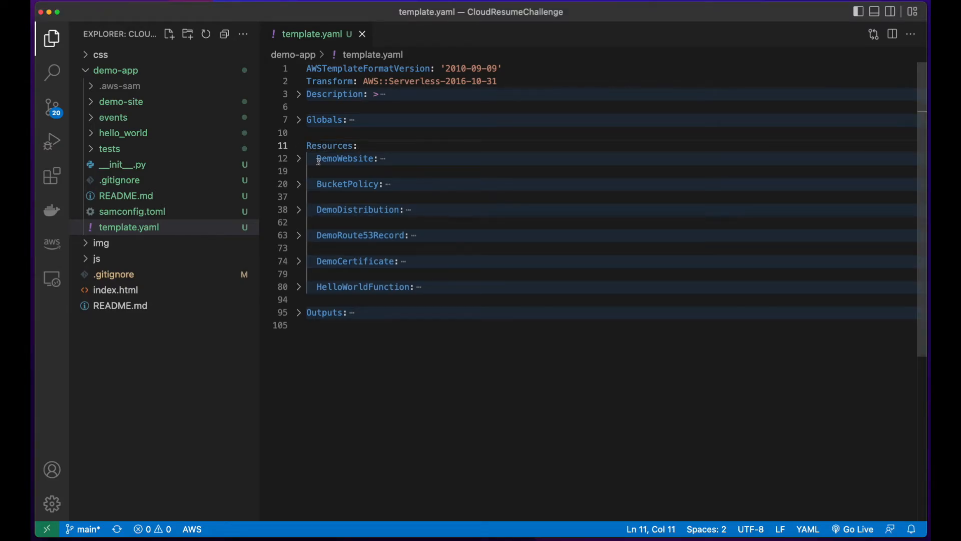
# Expand the DemoWebsite bucket and BucketPolicy resources, highlighting the index.html document value
pyautogui.click(298, 158)
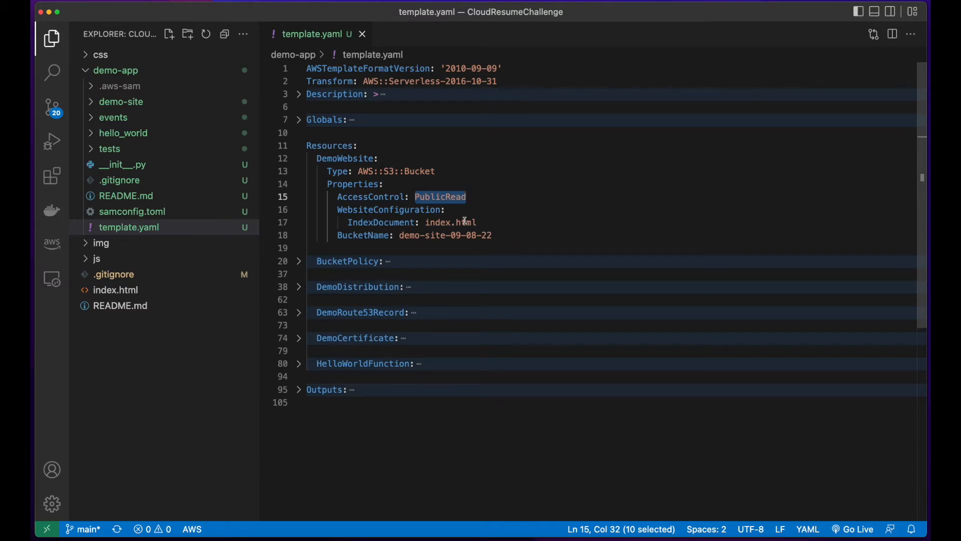
pyautogui.doubleClick(450, 222)
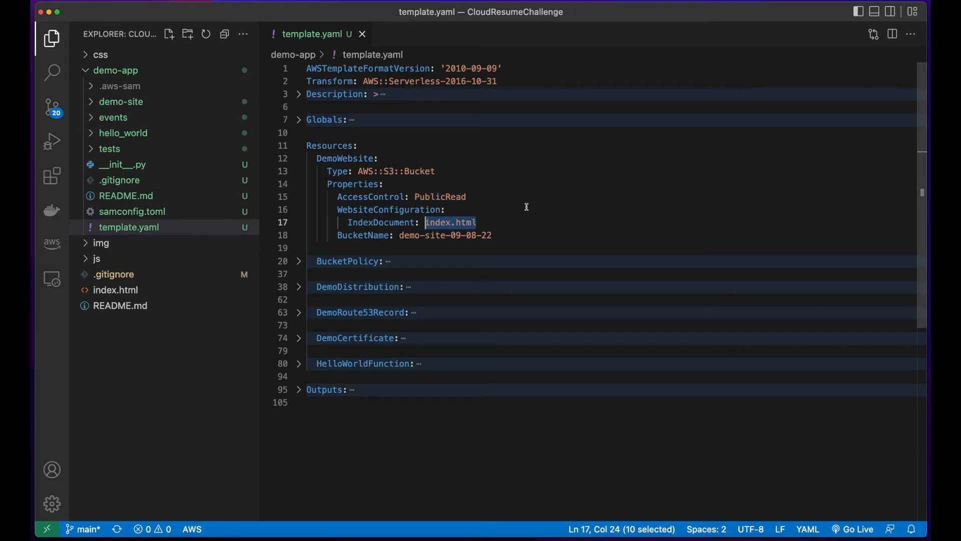
pyautogui.click(298, 261)
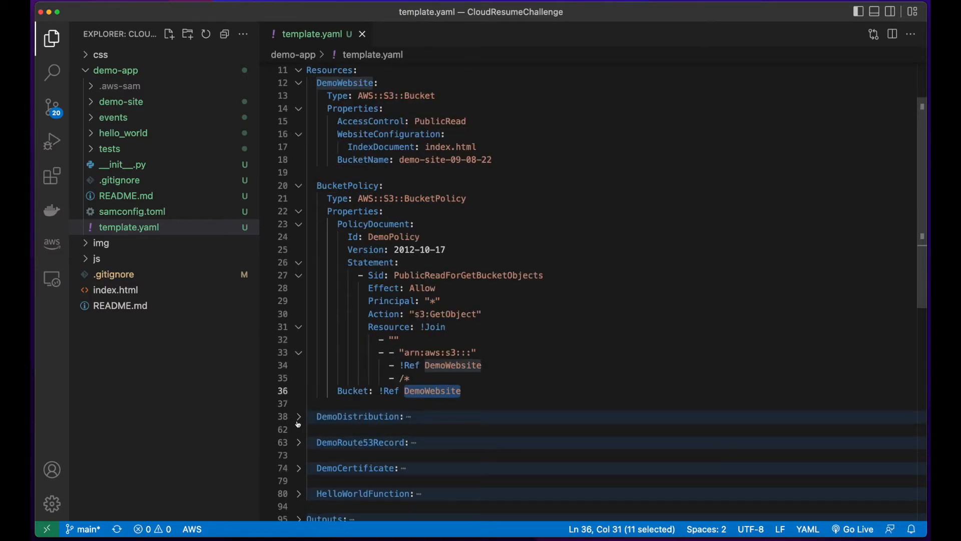
# Expand the DemoDistribution and DemoCertificate resource definitions
pyautogui.click(299, 417)
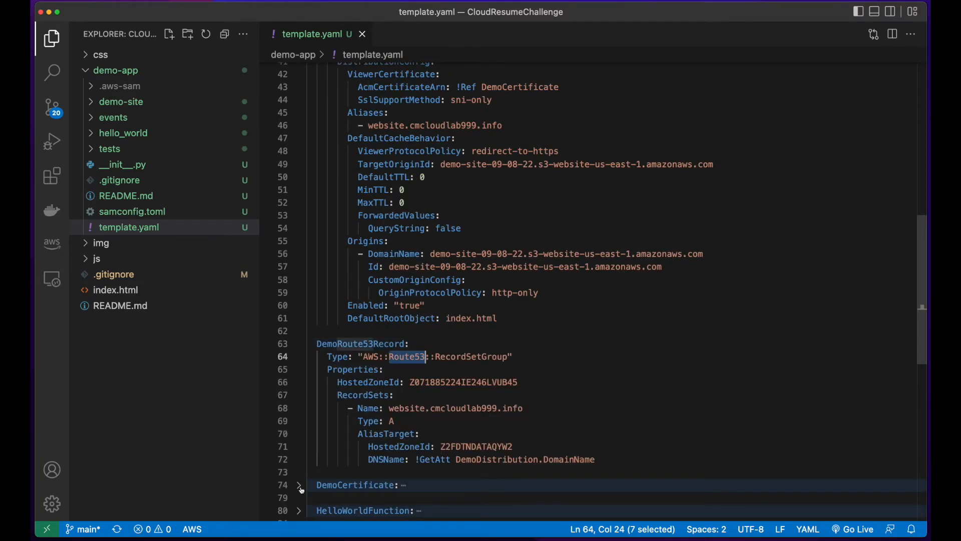
pyautogui.click(298, 485)
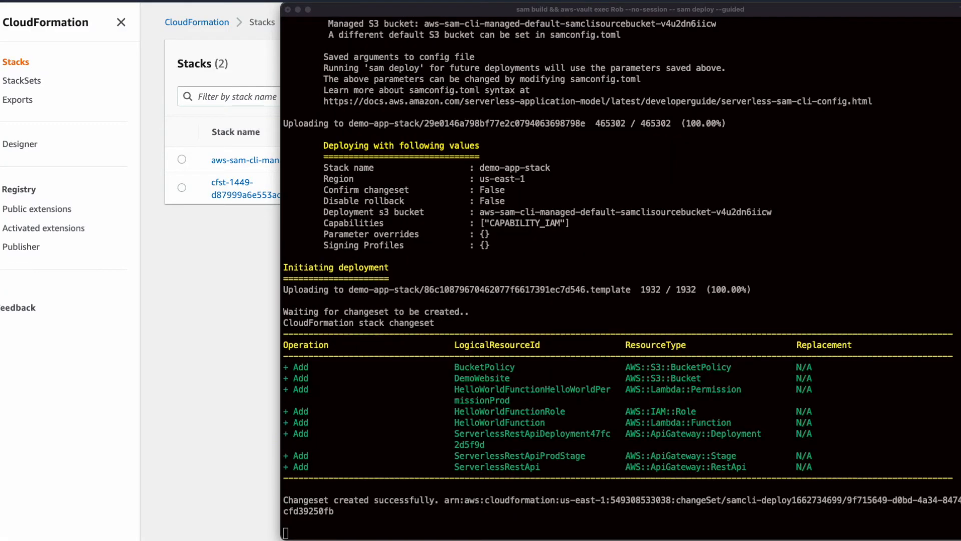
# Review the demo-app-stack changeset and CloudFormation events creating the role, bucket, policy, Lambda and REST API
pyautogui.scroll(-3)
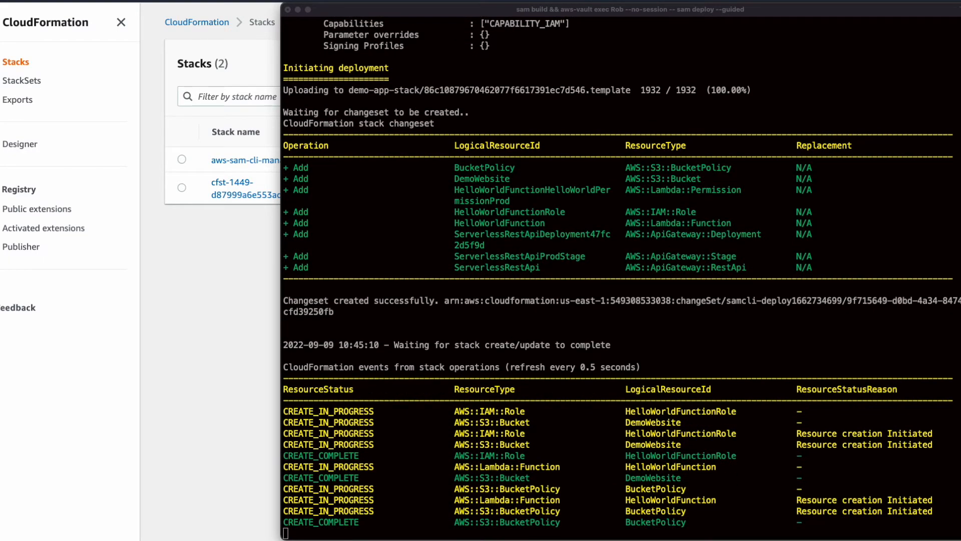
pyautogui.scroll(-3)
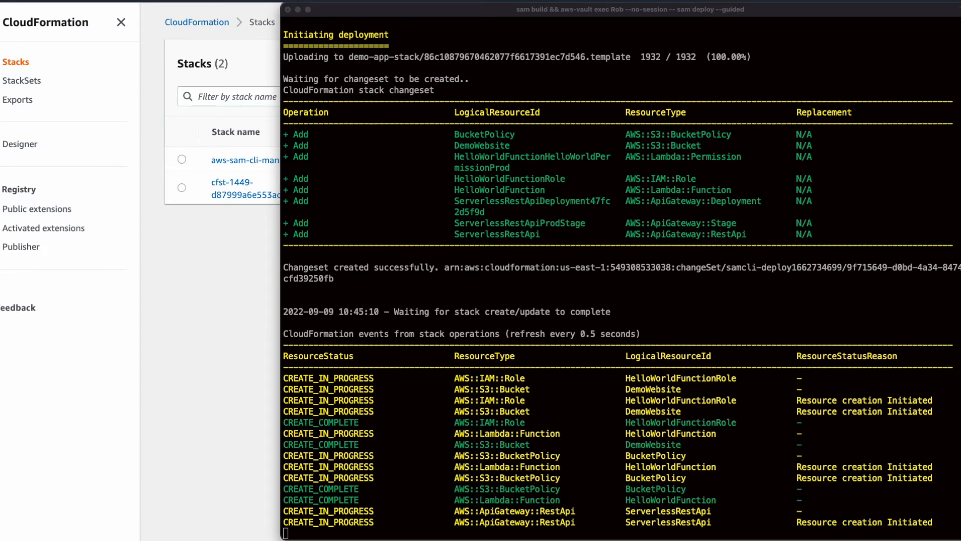
pyautogui.scroll(-3)
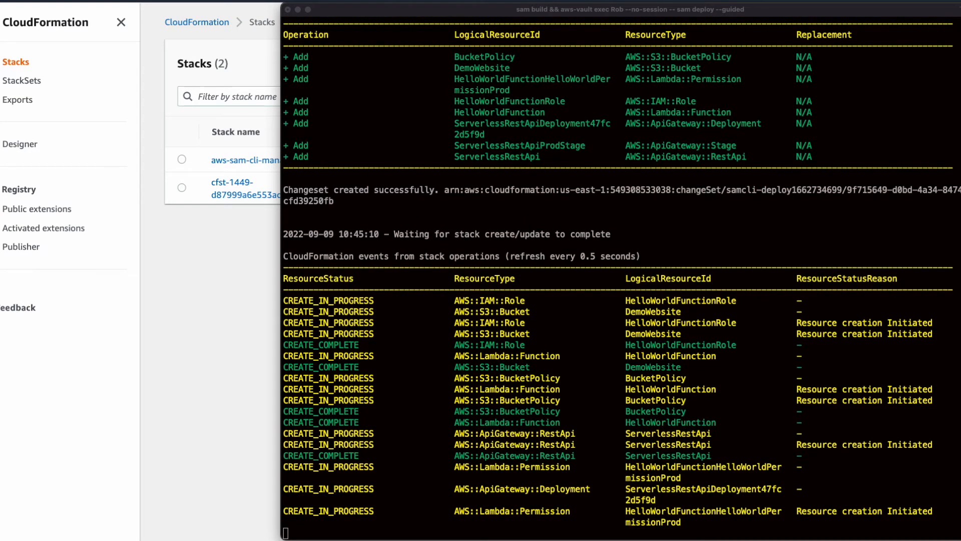
pyautogui.scroll(-3)
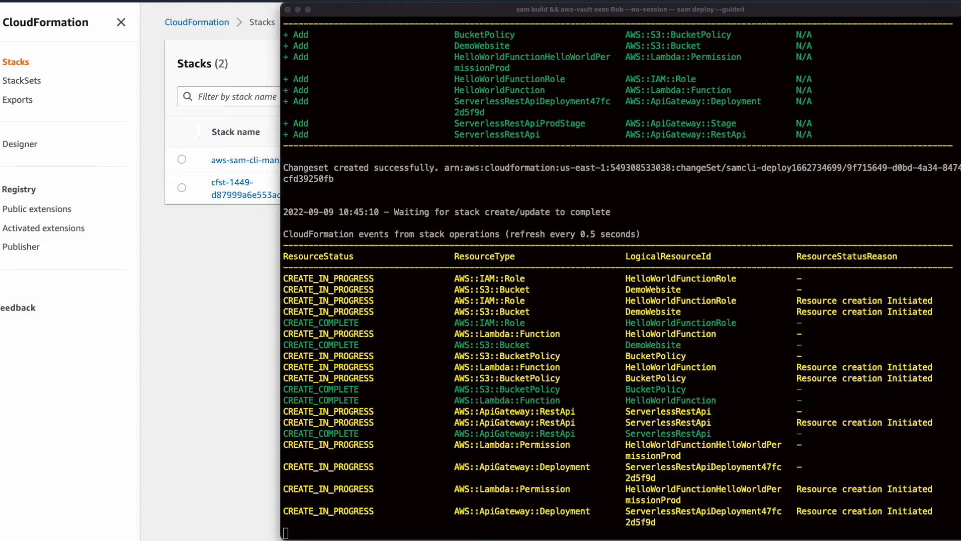
pyautogui.scroll(-3)
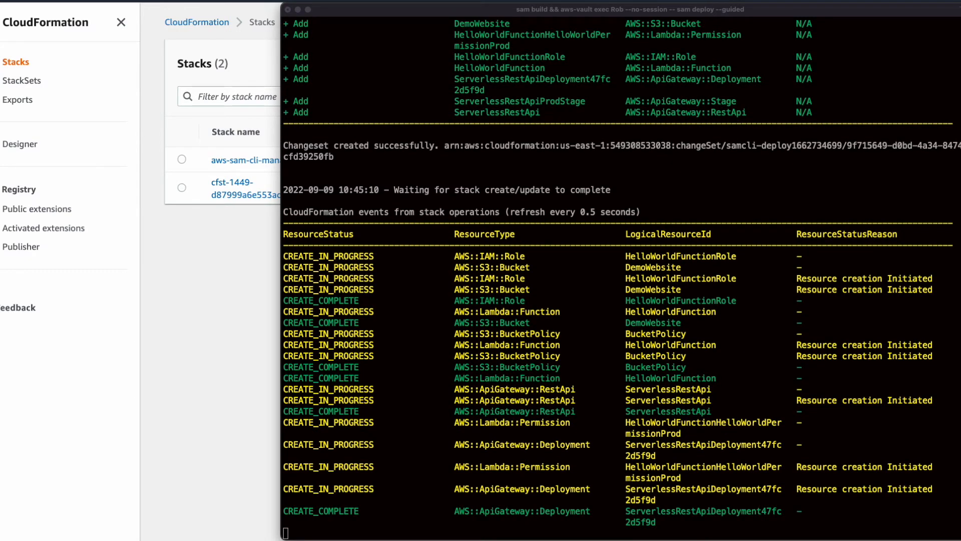